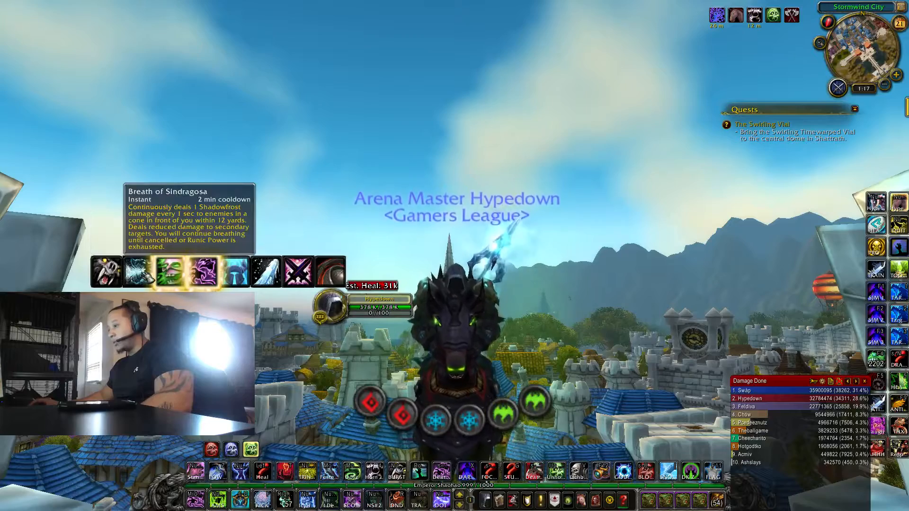
mouse_move(172, 272)
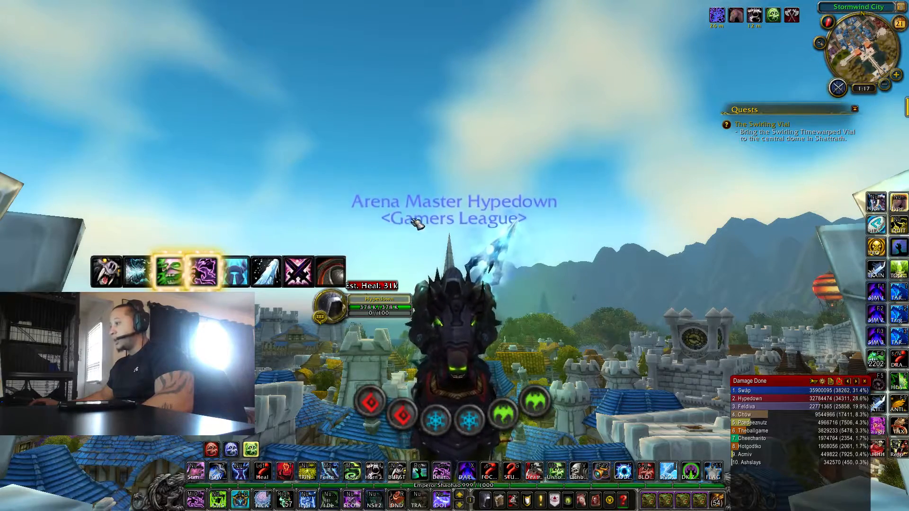
Open the ExtraCD addon's Advance page in Interface options, dismissing the error popup
key("Escape")
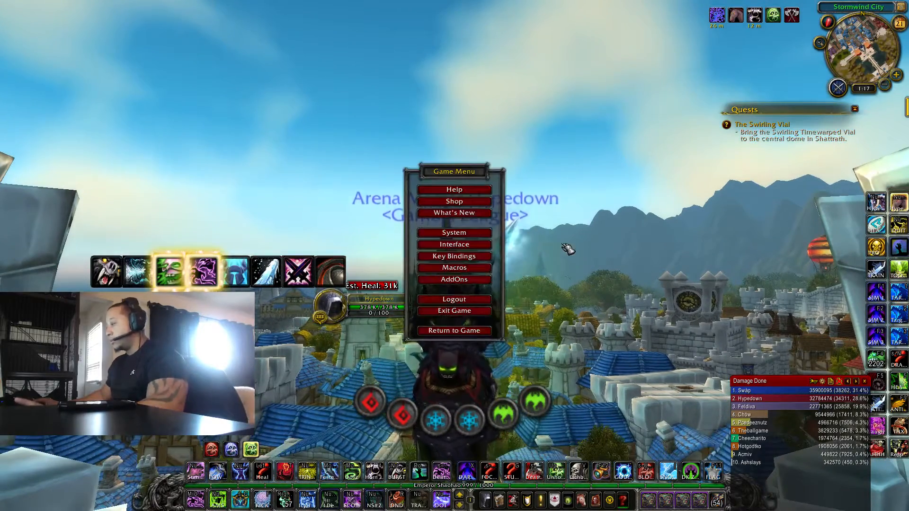
left_click(454, 245)
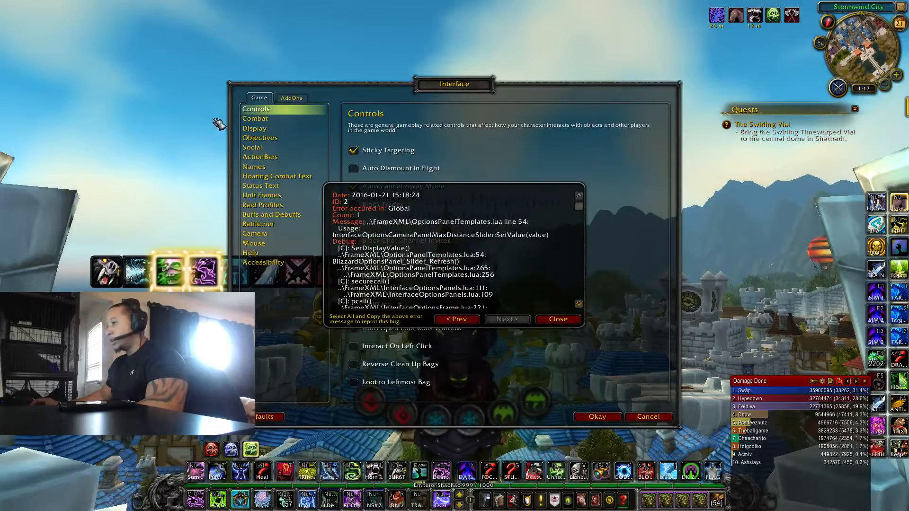
left_click(292, 98)
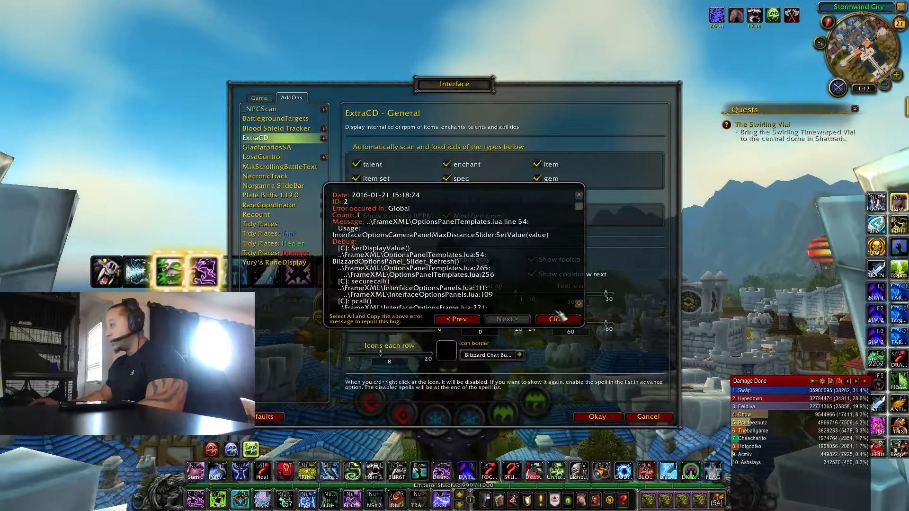
left_click(556, 319)
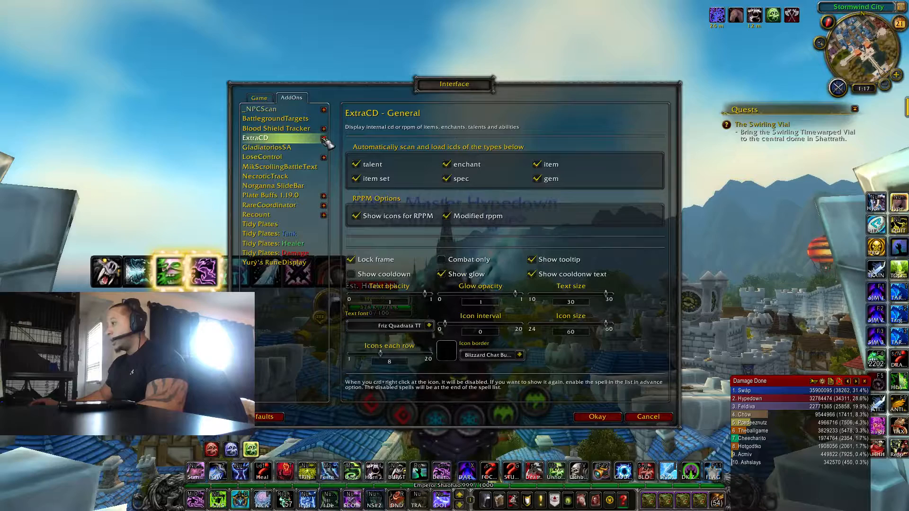
left_click(258, 147)
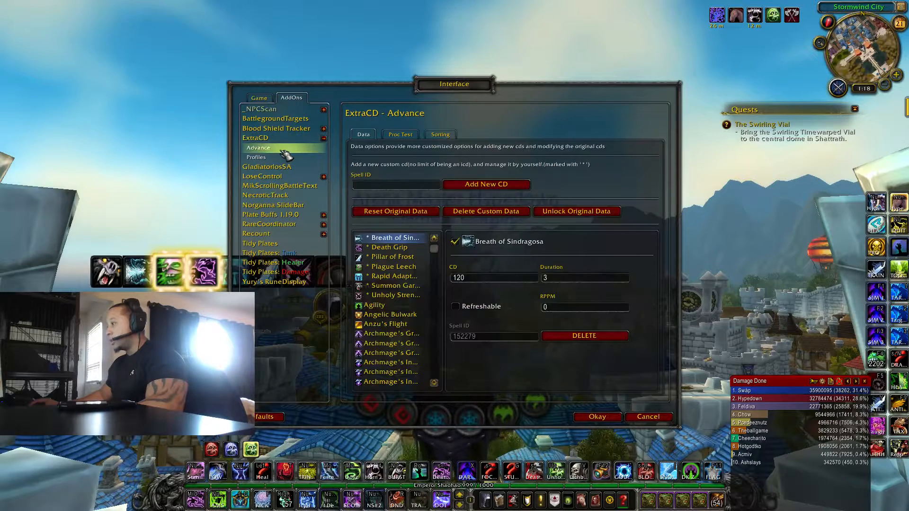
mouse_move(421, 188)
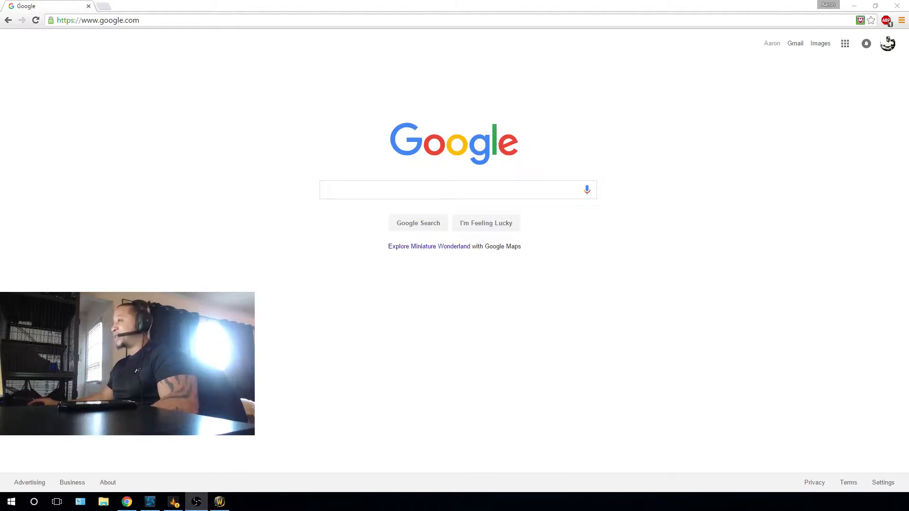
Search Google for 'What is the spell ID for Gargoyle' and start editing the query
left_click(458, 190)
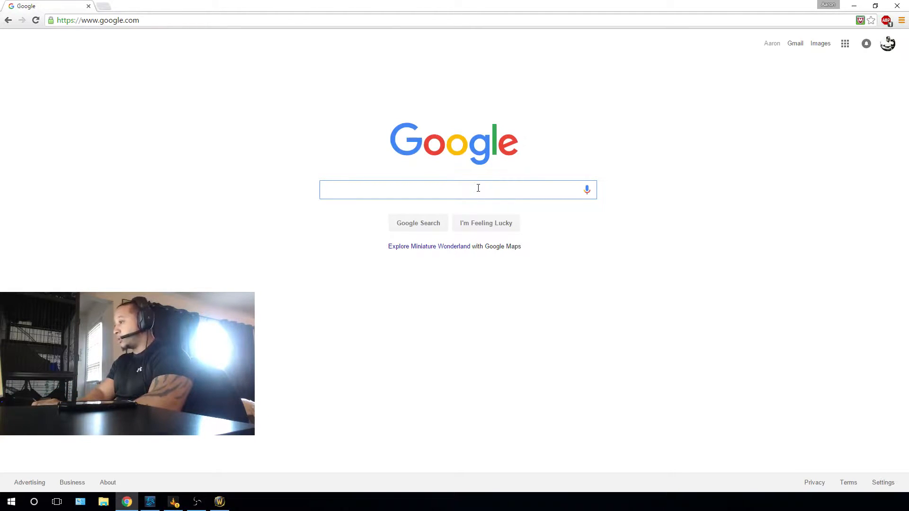
type("What is the spell ID for Gargoyle")
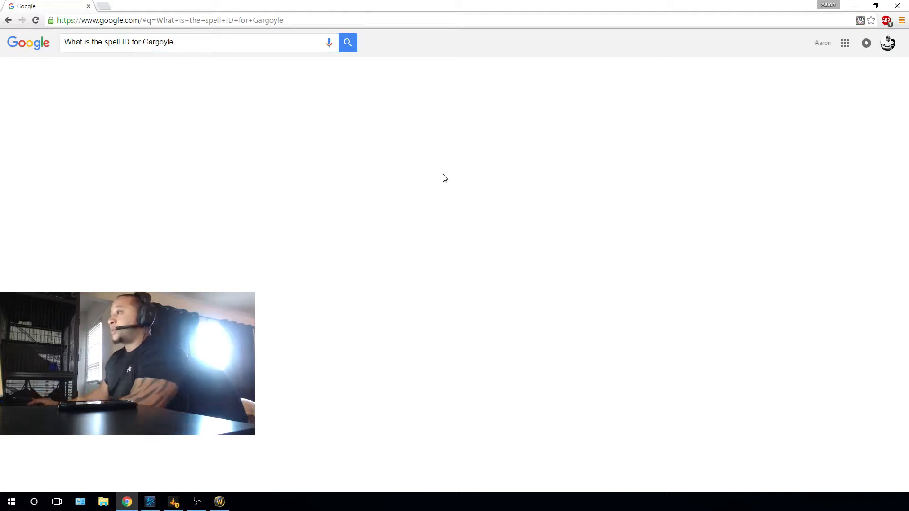
left_click(347, 42)
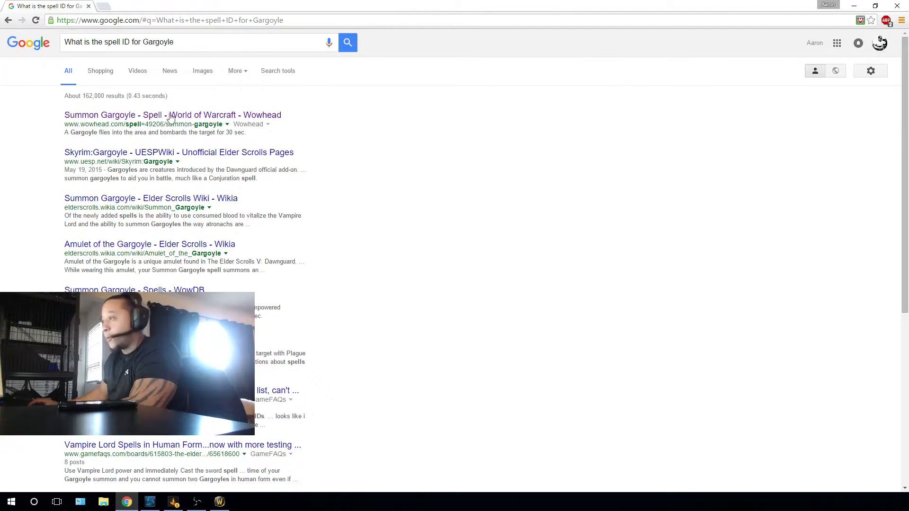
left_click(197, 42)
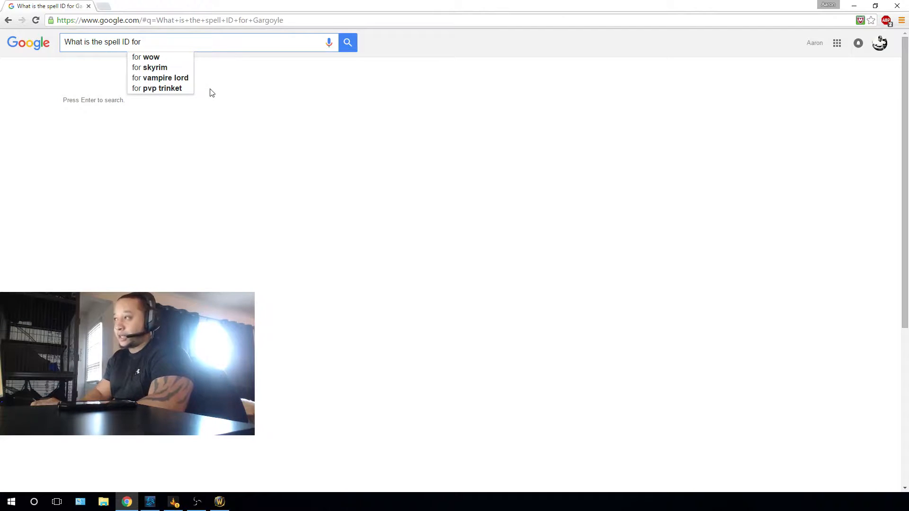
Search Google for the Unholy Blight spell ID, then for Rapid Adaptation
type("Unholy blight")
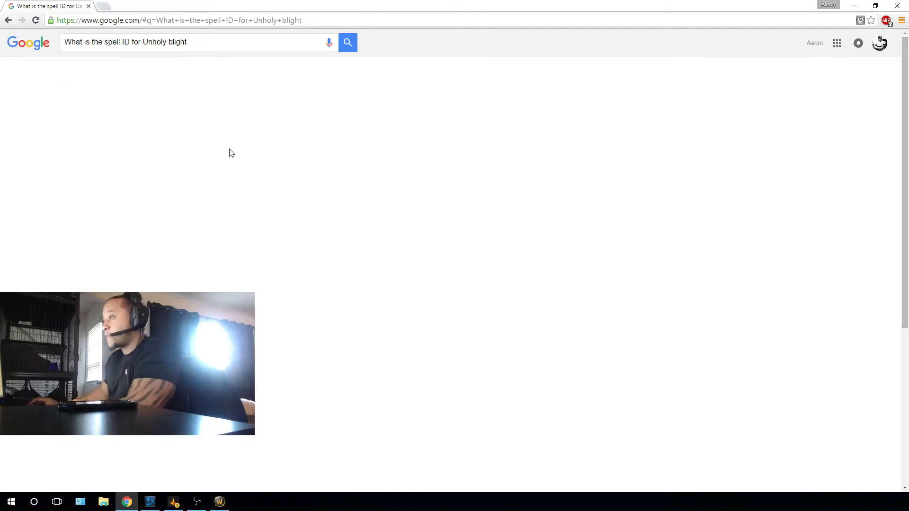
left_click(347, 42)
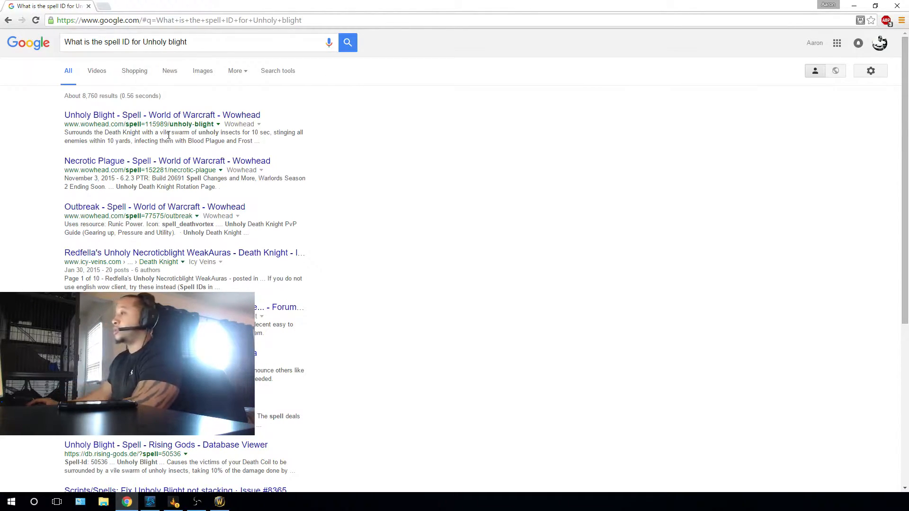
left_click(191, 41)
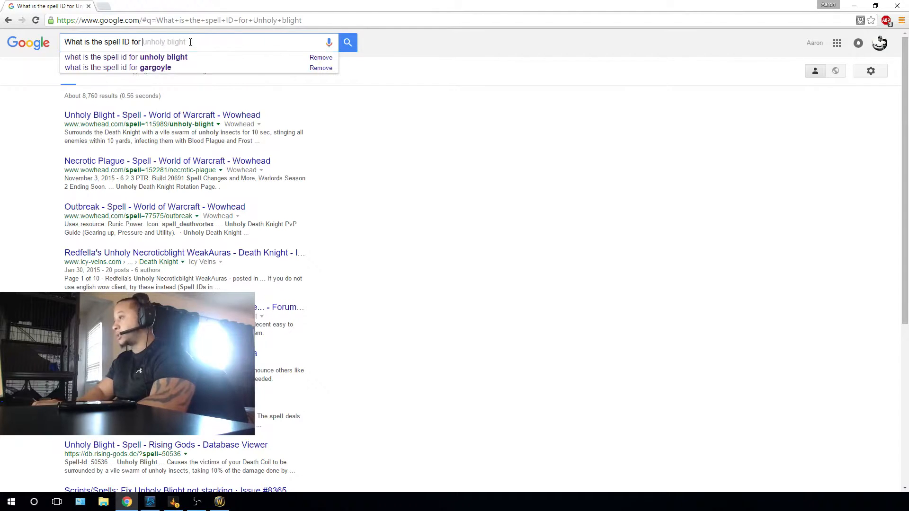
type("rapid adaptation")
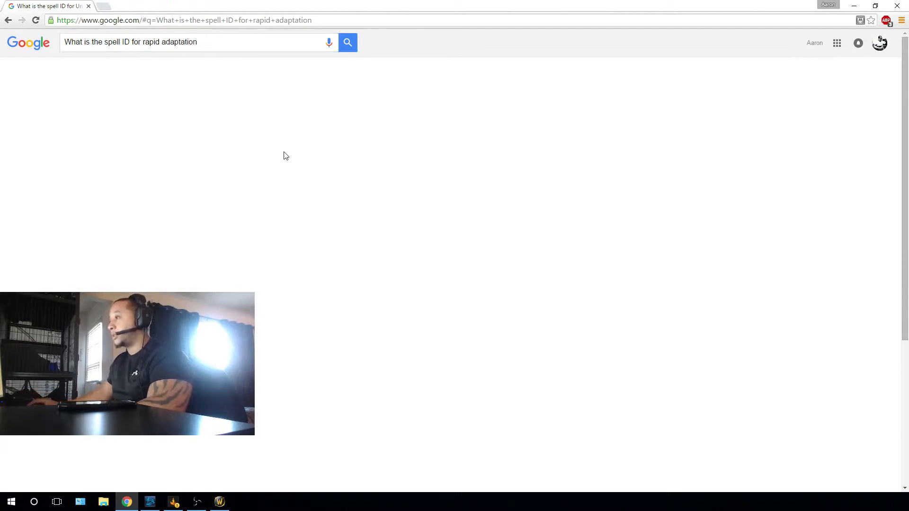
left_click(347, 42)
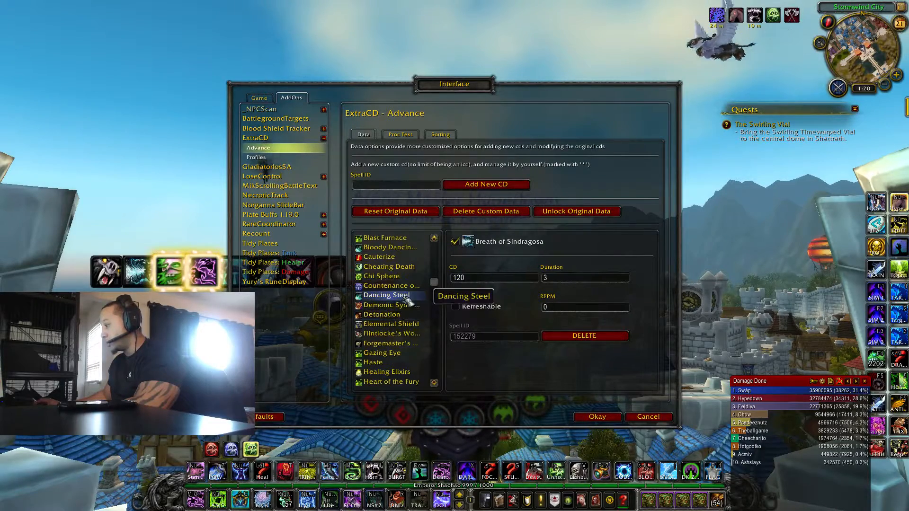
Scroll the ExtraCD Advance list and select the Summon Gargoyle custom cooldown
scroll("down", 3)
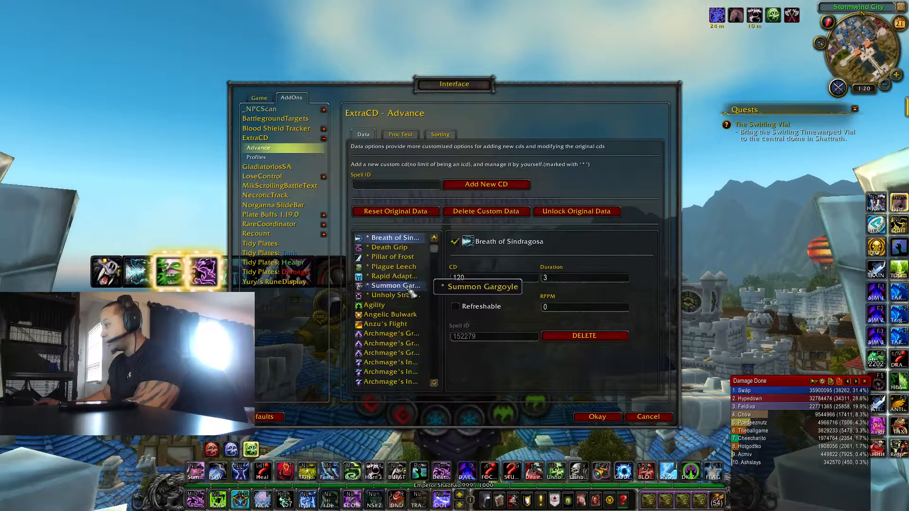
left_click(395, 276)
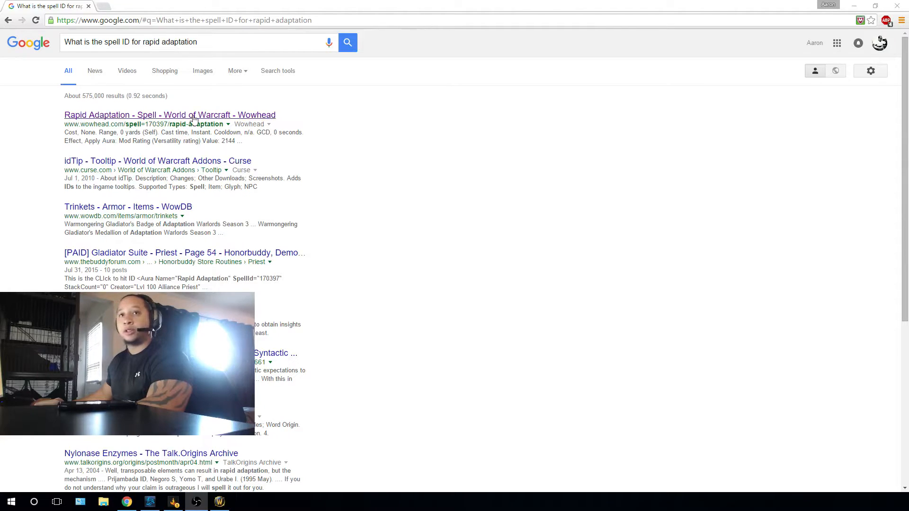
Open the Wowhead Rapid Adaptation page (spell 170397), then search Wowhead for Death Grip
left_click(169, 114)
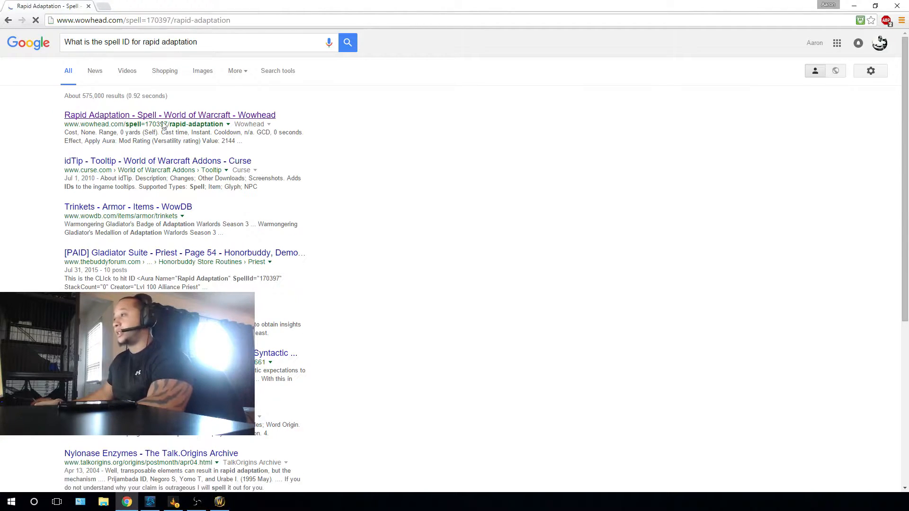
left_click(169, 115)
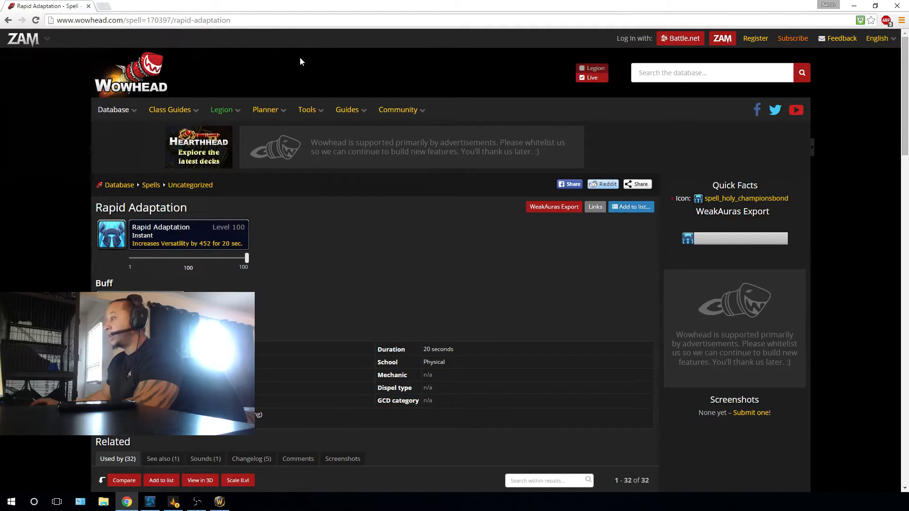
left_click(397, 109)
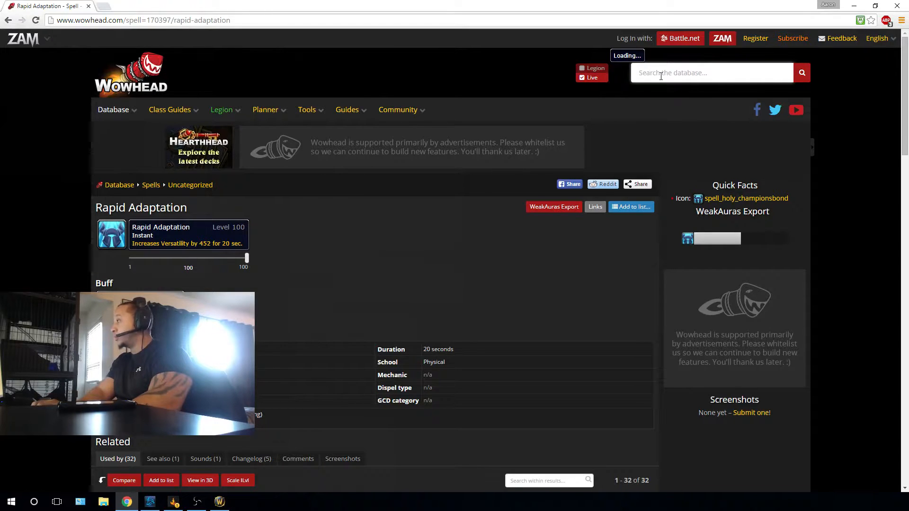
type("Death grip")
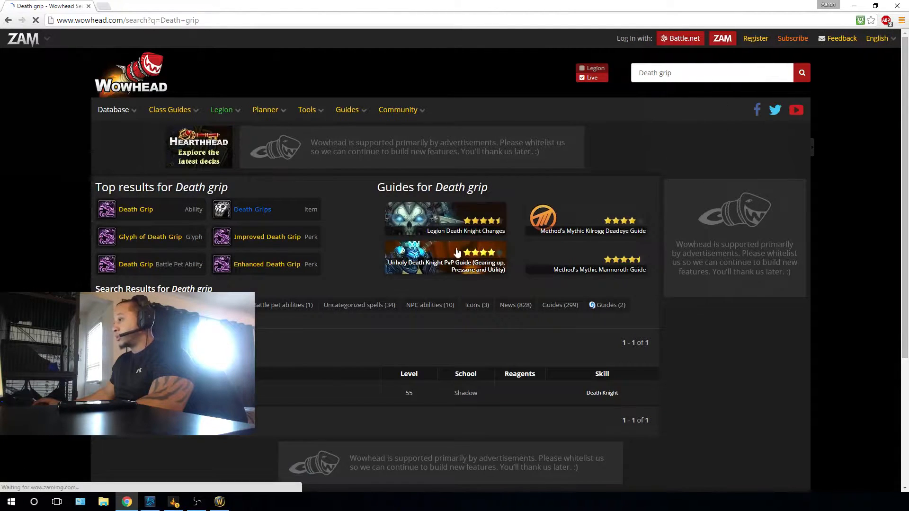
mouse_move(136, 209)
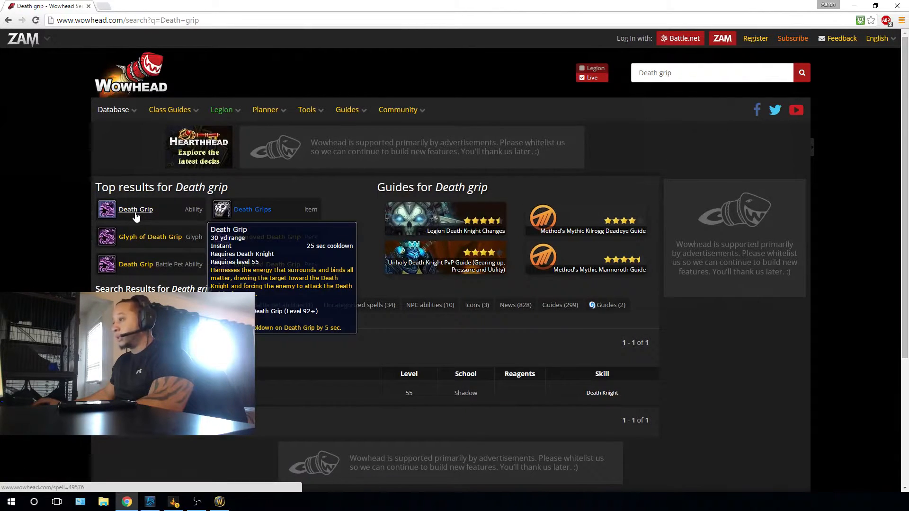
left_click(136, 210)
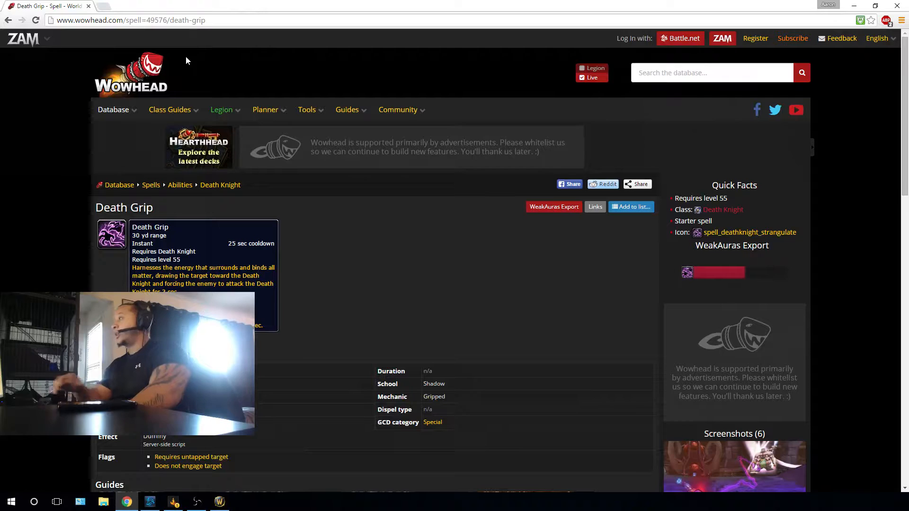
left_click(712, 72)
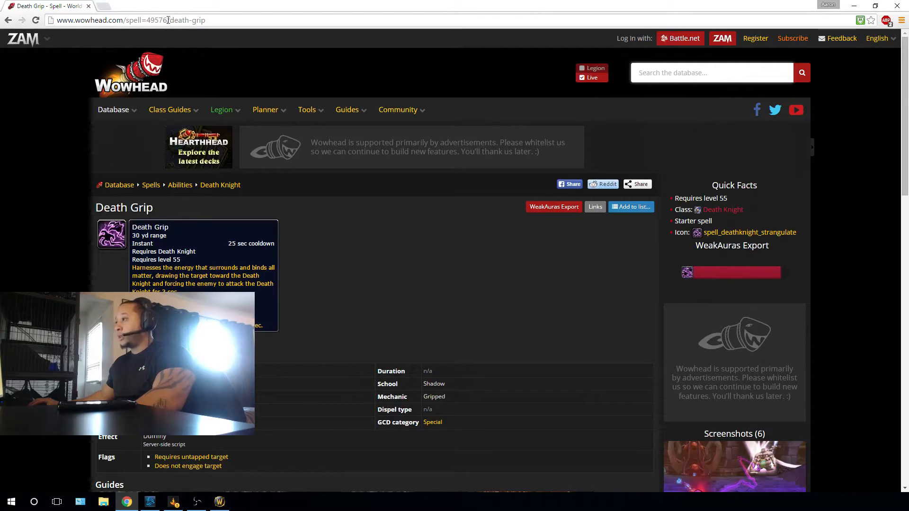
left_click(399, 109)
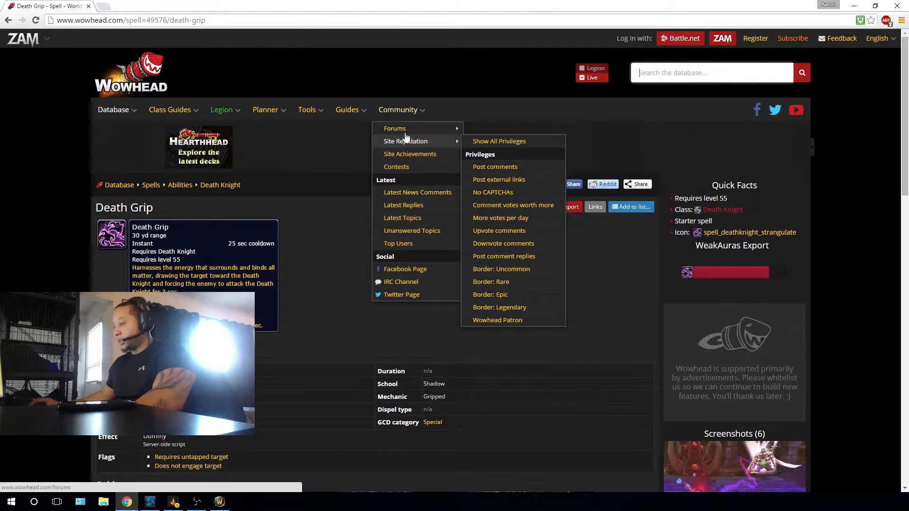
mouse_move(412, 109)
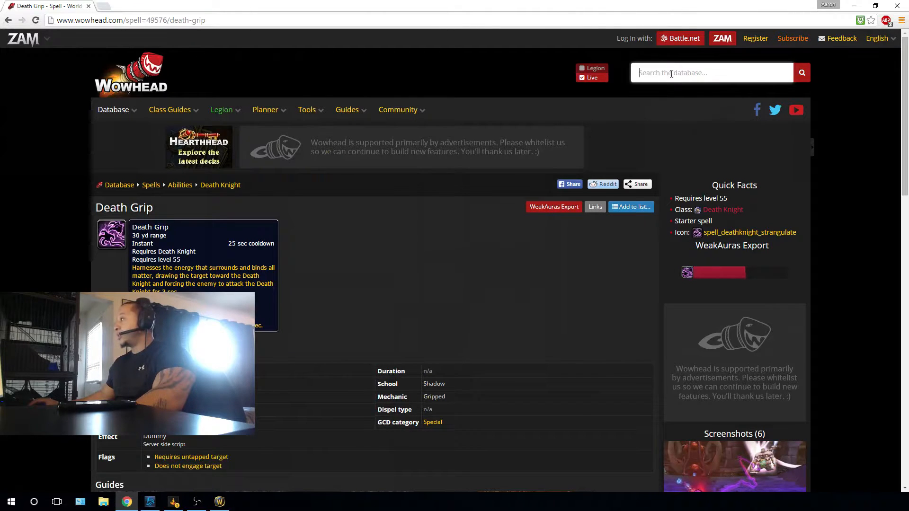
left_click(221, 110)
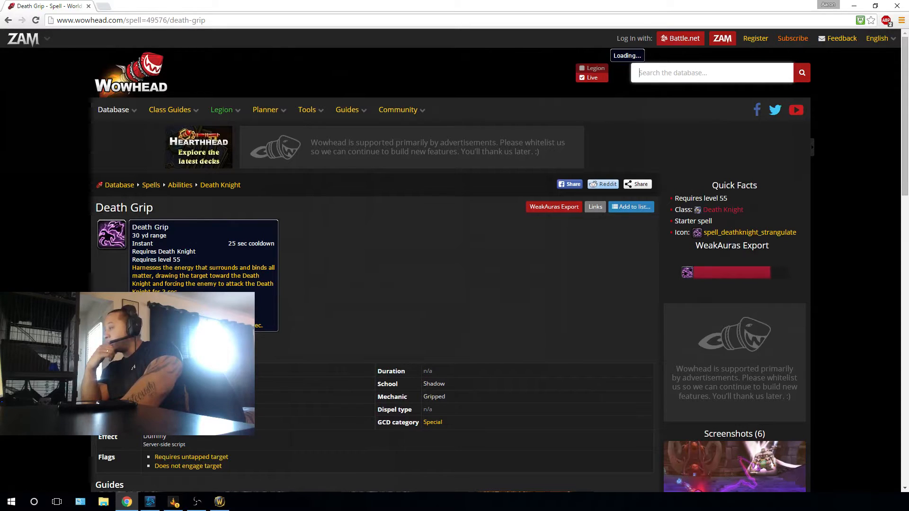
mouse_move(672, 104)
type("Death grip")
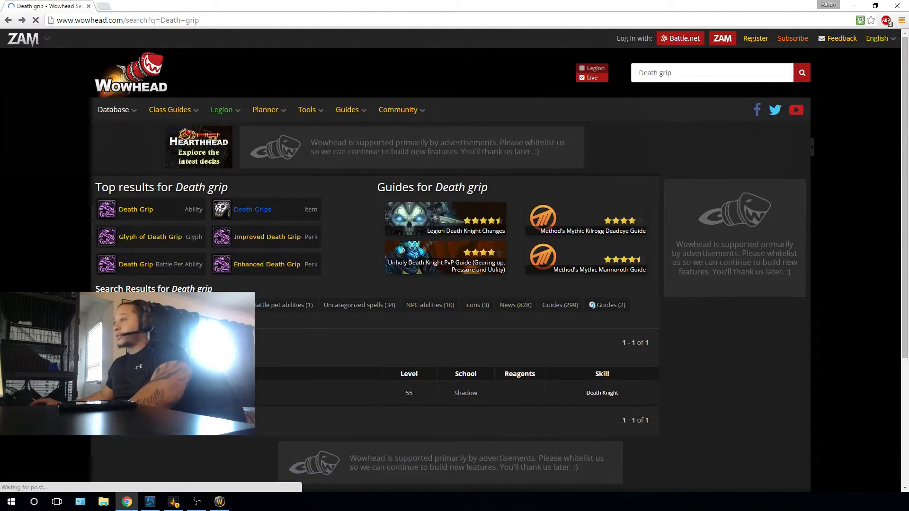
left_click(8, 20)
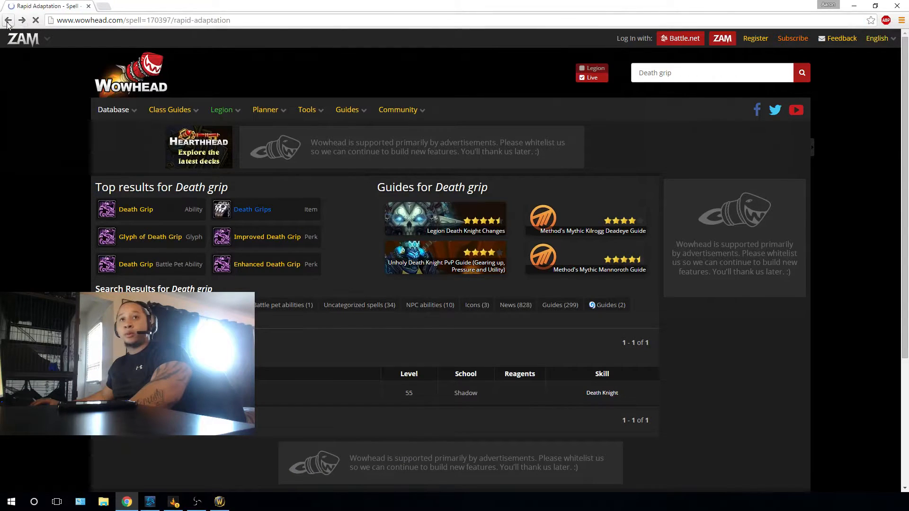
Search Google for Gorefiend's Grasp's spell ID and select 108199 from the Wowhead result
left_click(8, 20)
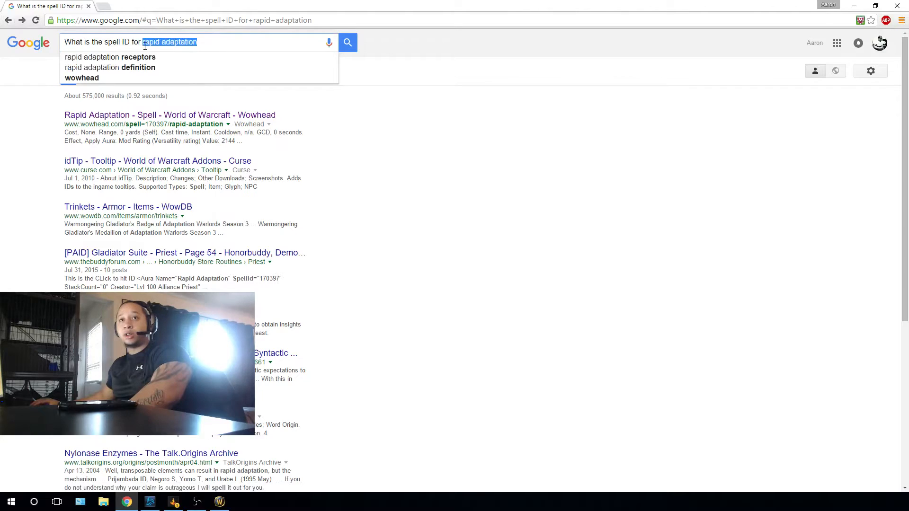
type("gorphene gras")
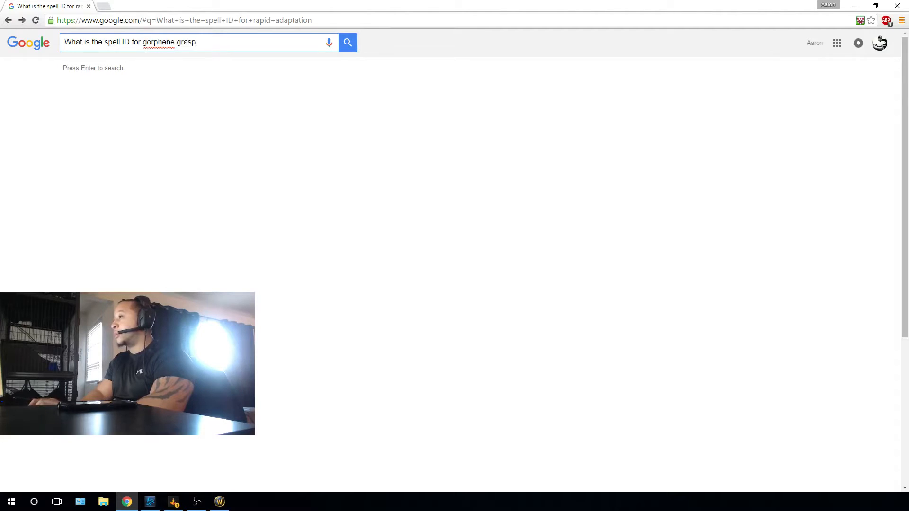
type("efiend")
key("enter")
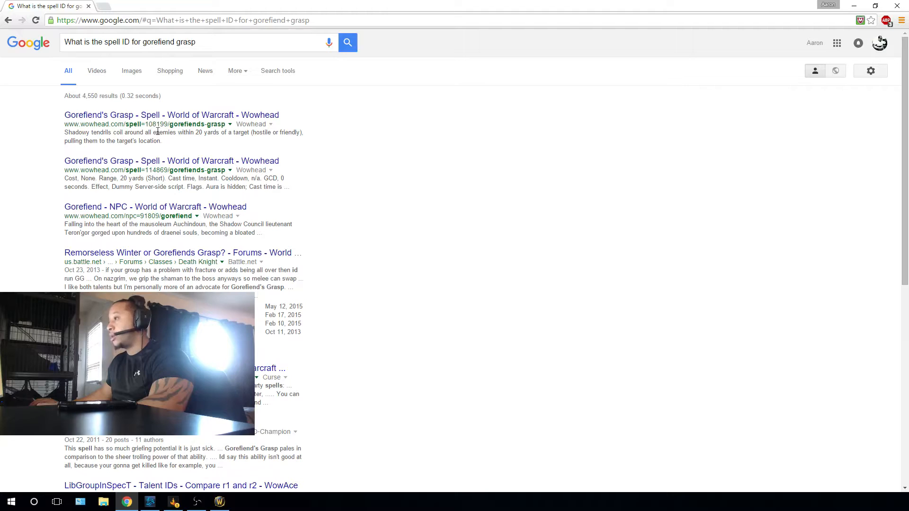
double_click(151, 124)
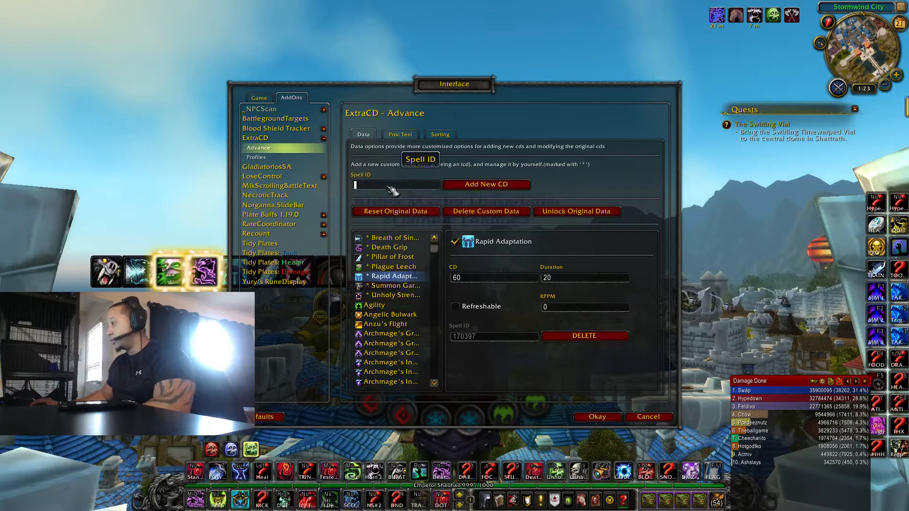
Add spell ID 108199 as a custom cooldown and select Gorefiend's Grasp in the list
type("108199")
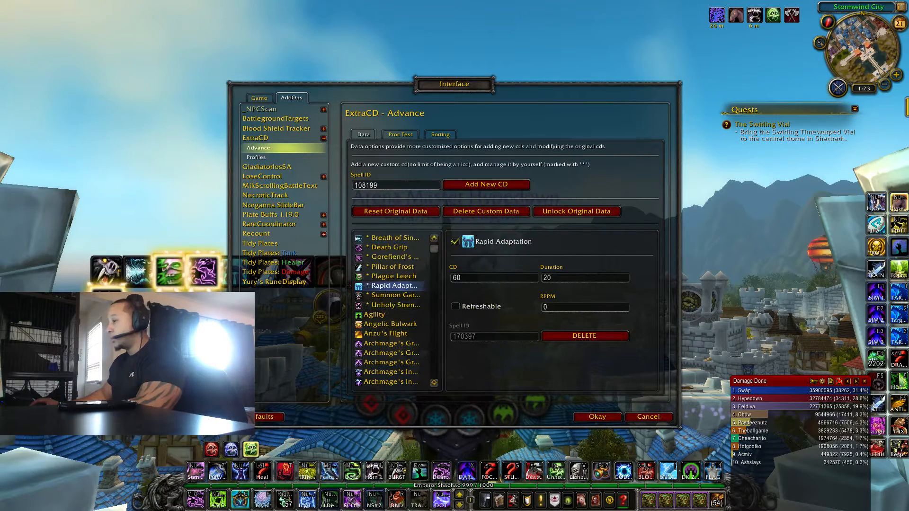
mouse_move(395, 256)
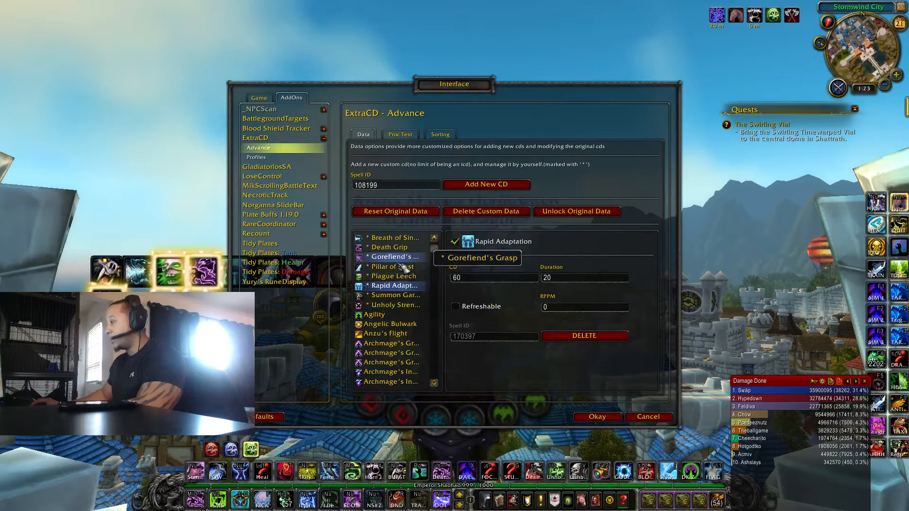
left_click(396, 256)
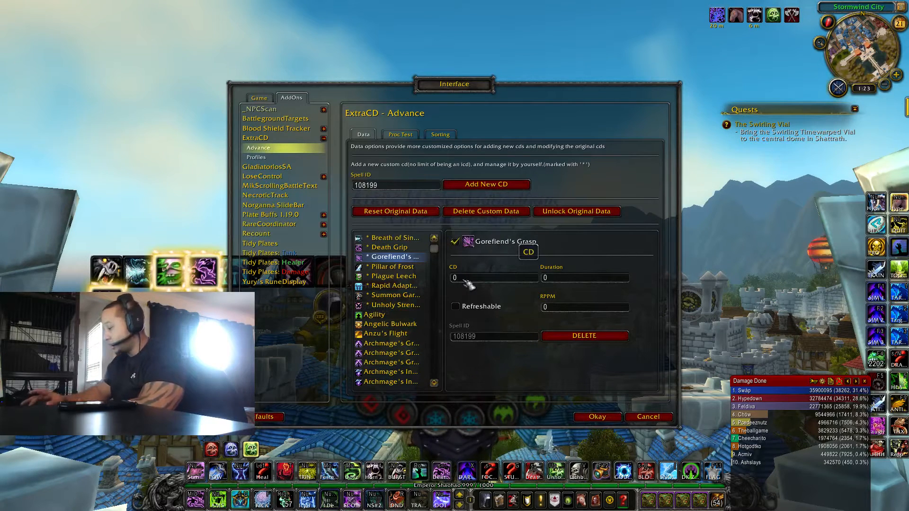
Enter 60 in the Gorefiend's Grasp CD field
type("60")
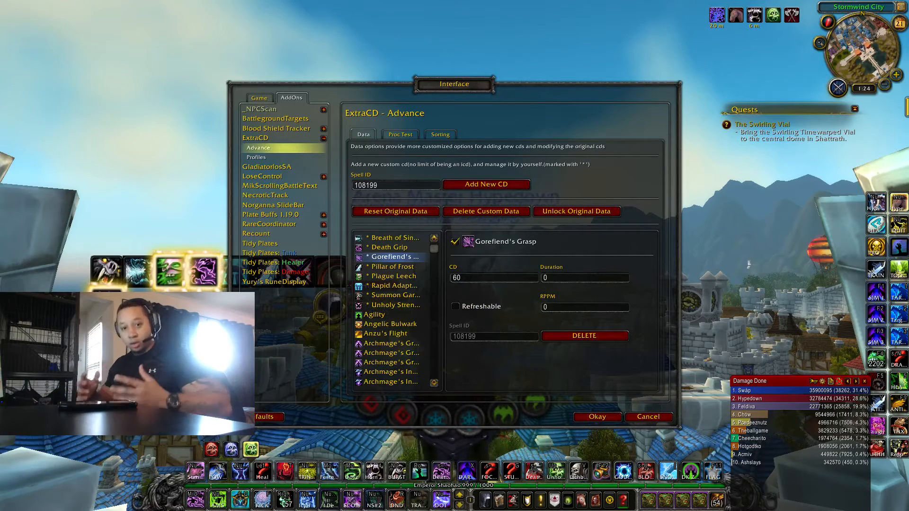
mouse_move(548, 284)
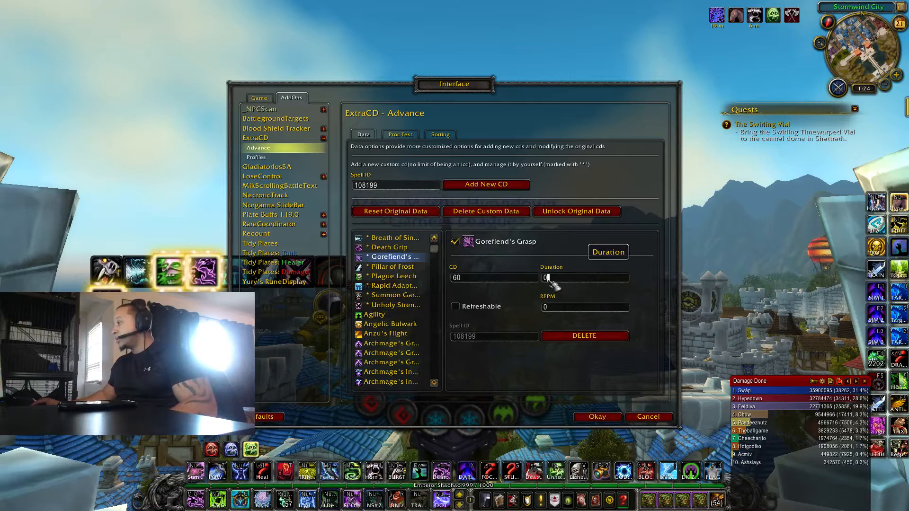